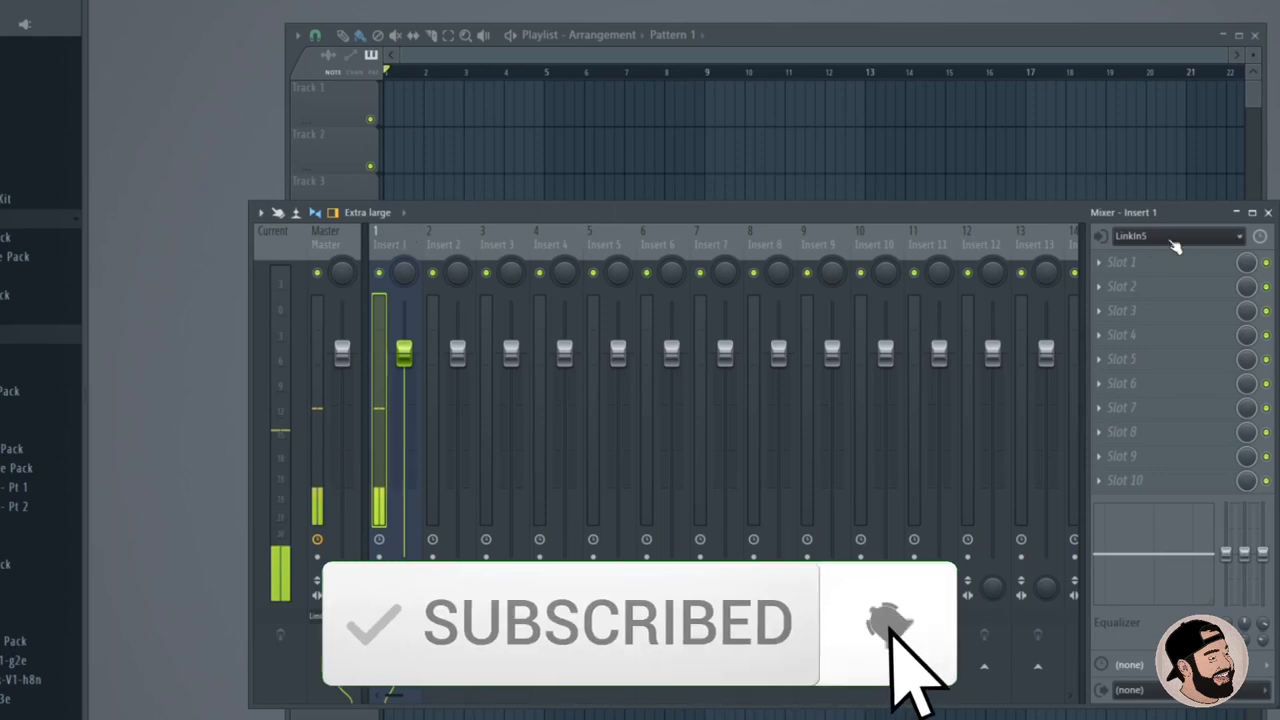
- Route mixer Insert 1's audio input to Linkin5 so the channel shows signal
click(1176, 236)
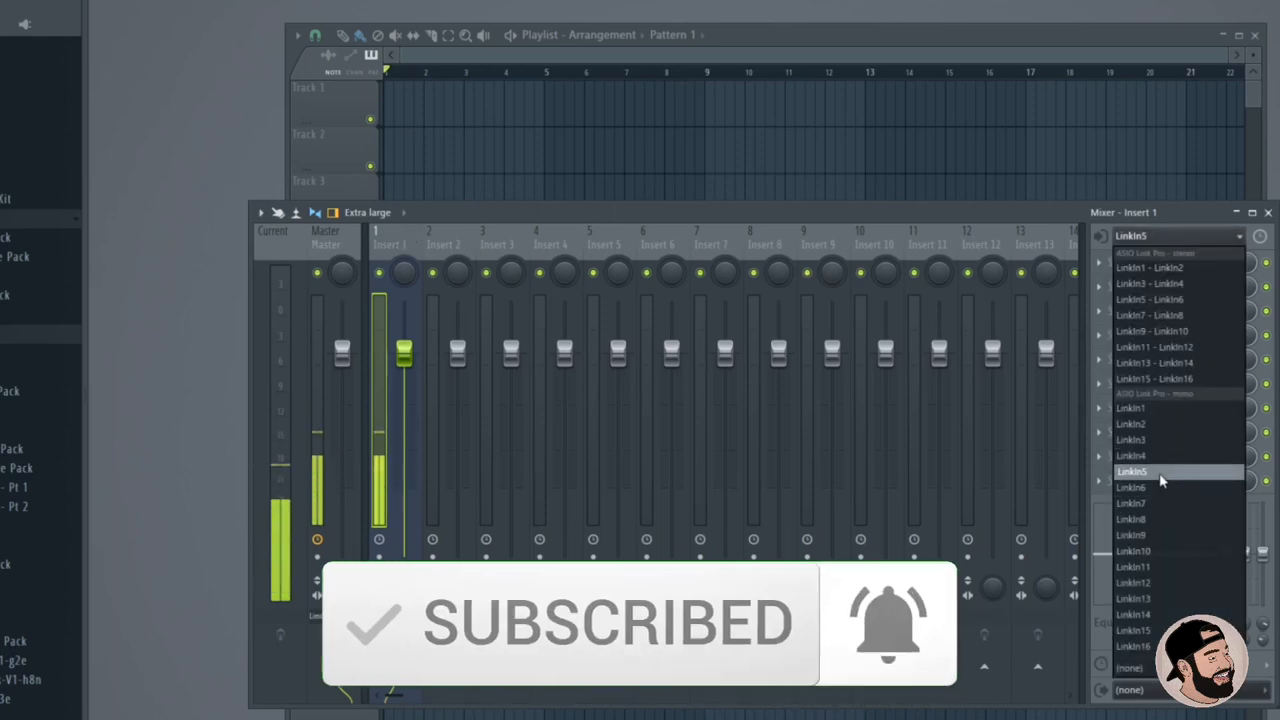
click(1132, 472)
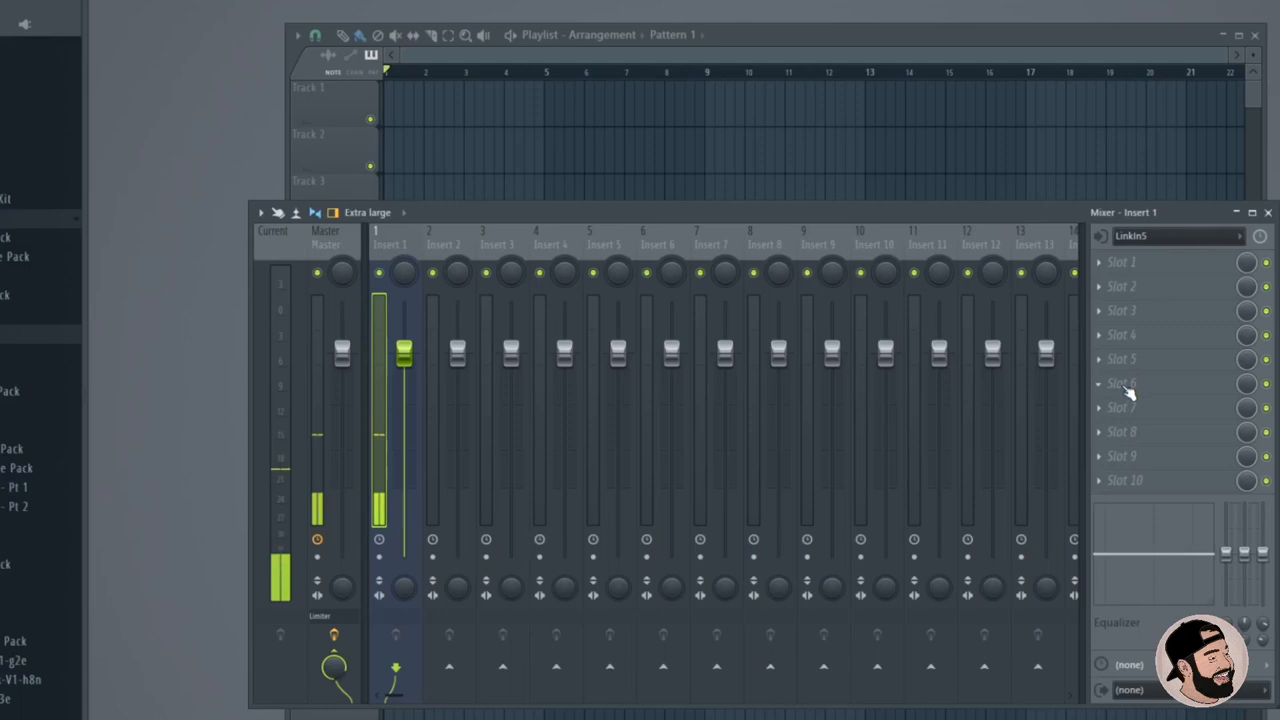
mouse_move(480, 236)
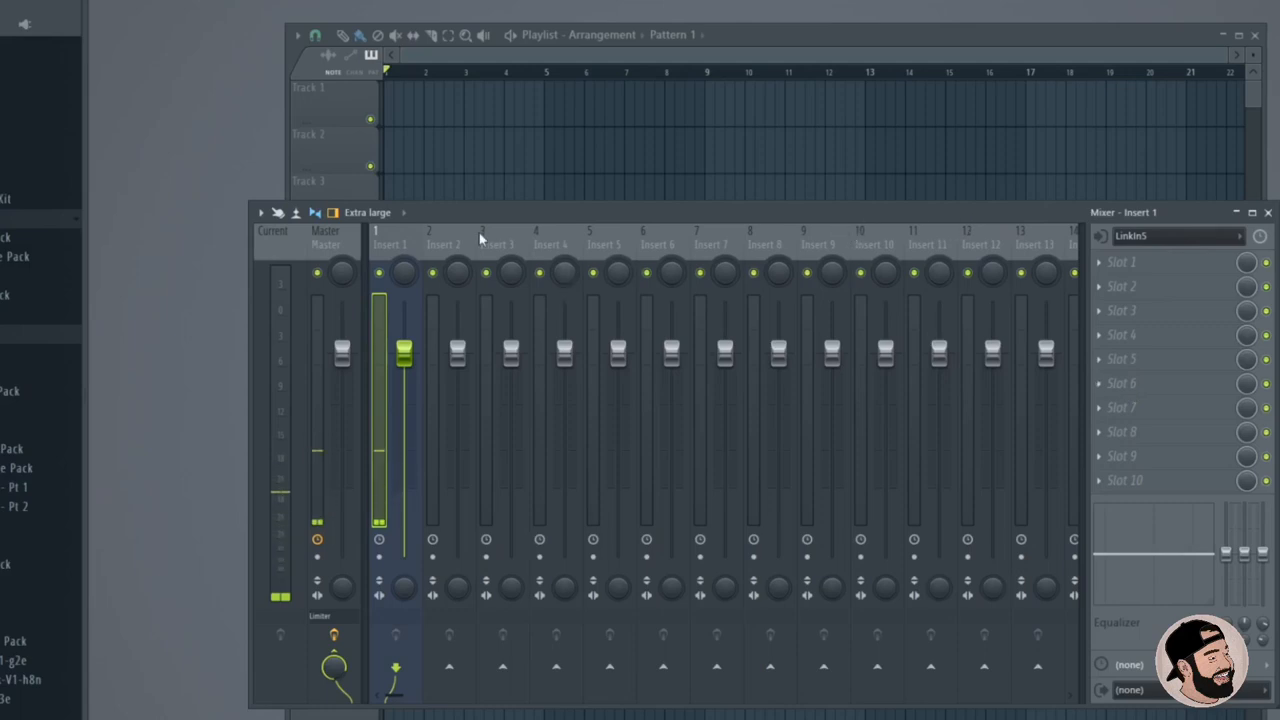
- Build an effects chain of Fruity Reeverb 2, Fruity Delay 3 and Fruity parametric EQ 2 on Insert 2
click(442, 244)
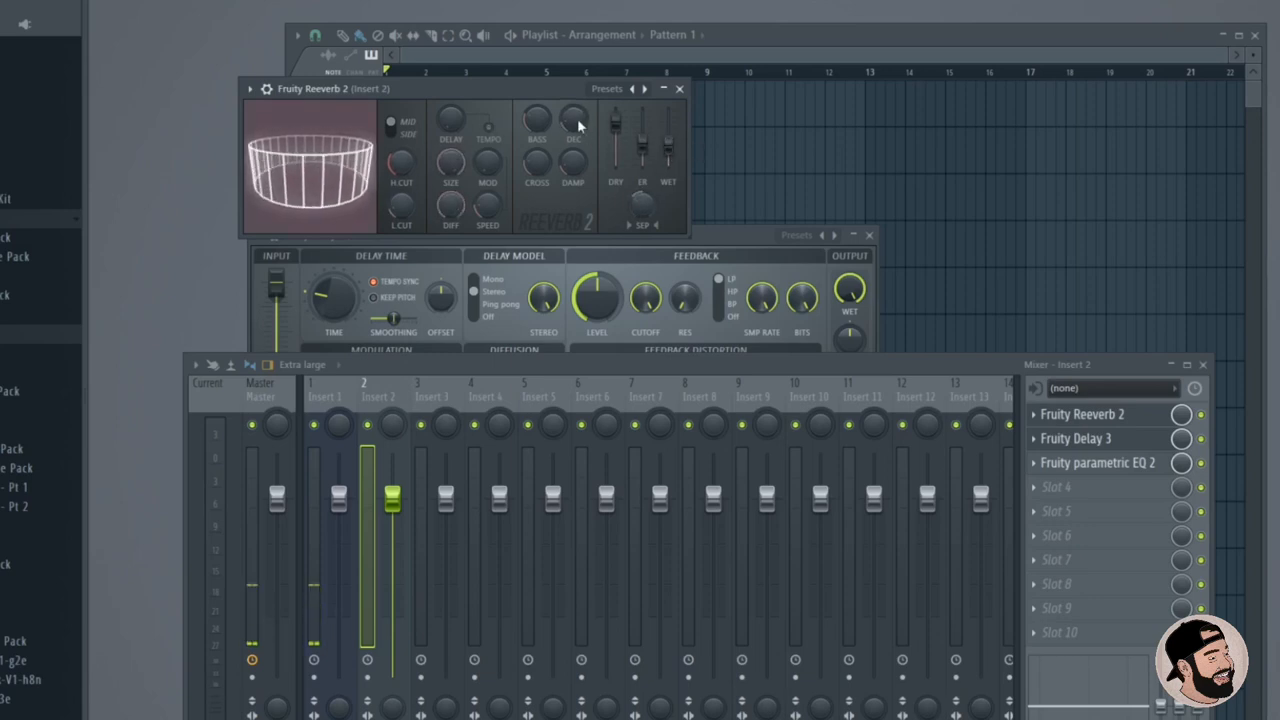
click(680, 88)
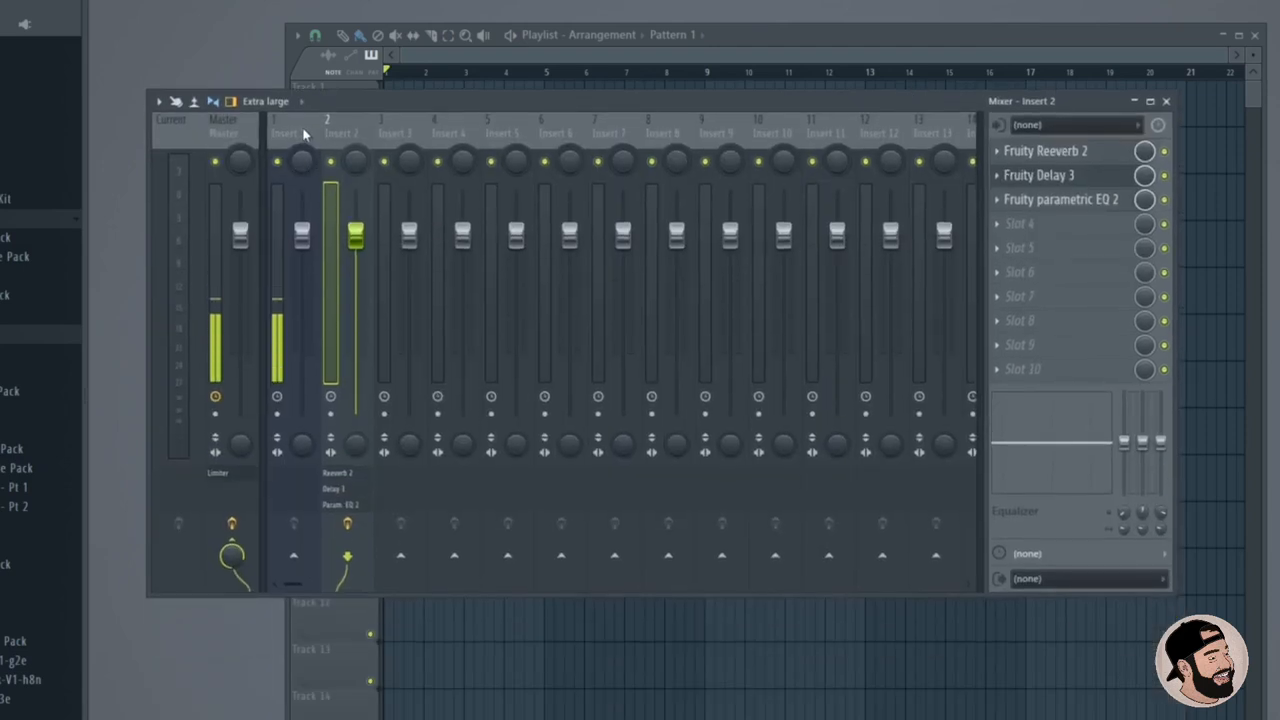
- Route Insert 1 only to Insert 2 so the vocal is monitored through its effects
click(276, 124)
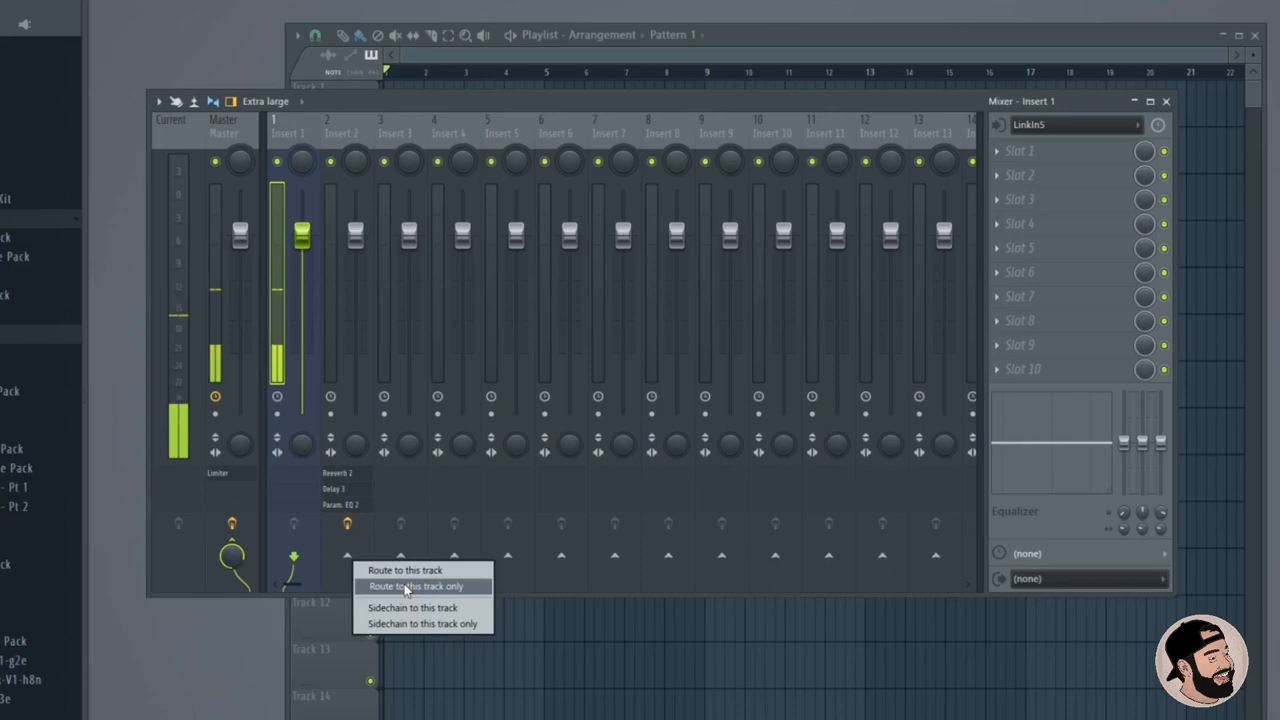
click(414, 586)
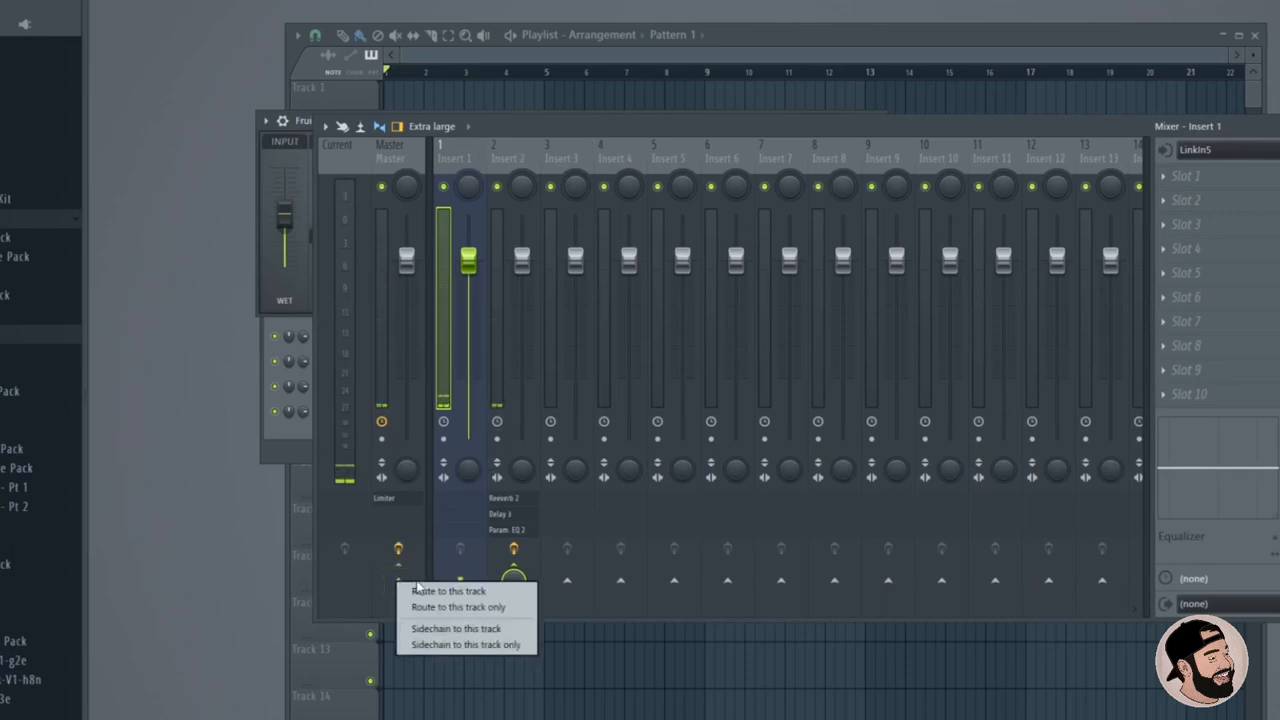
click(448, 590)
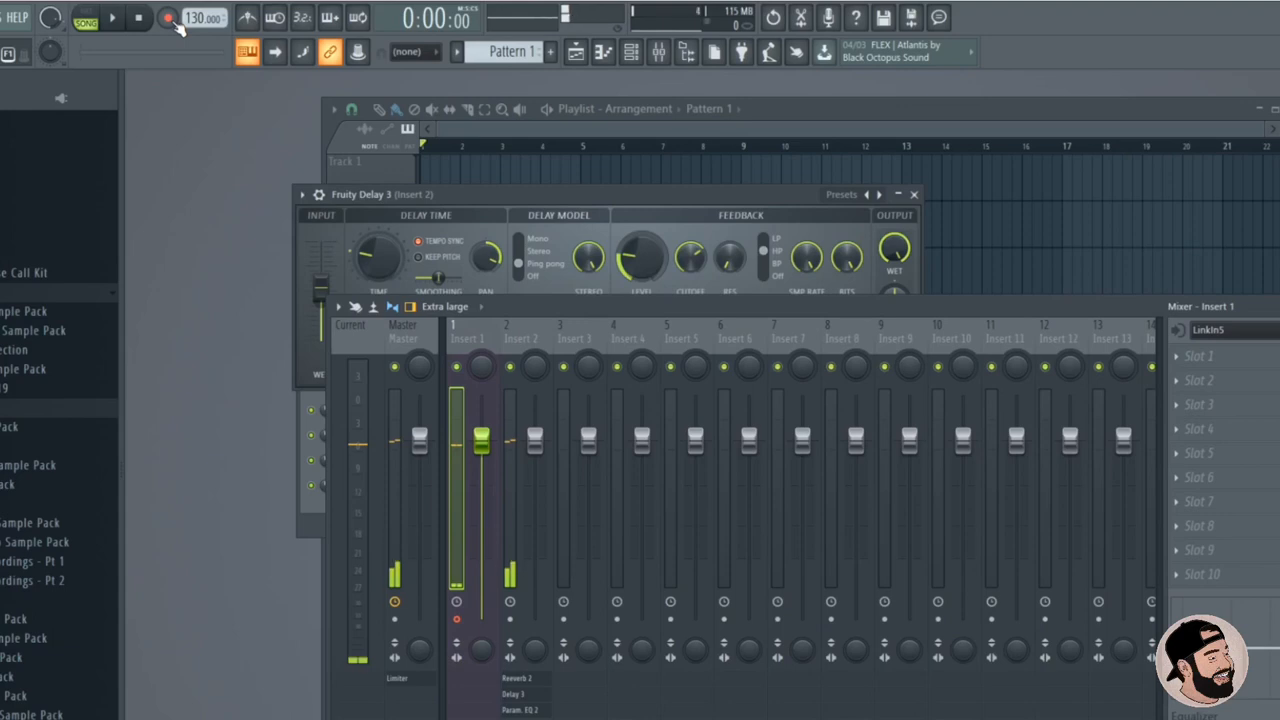
- Arm recording, capture a vocal take from Insert 1 onto playlist Track 1, then stop
click(168, 18)
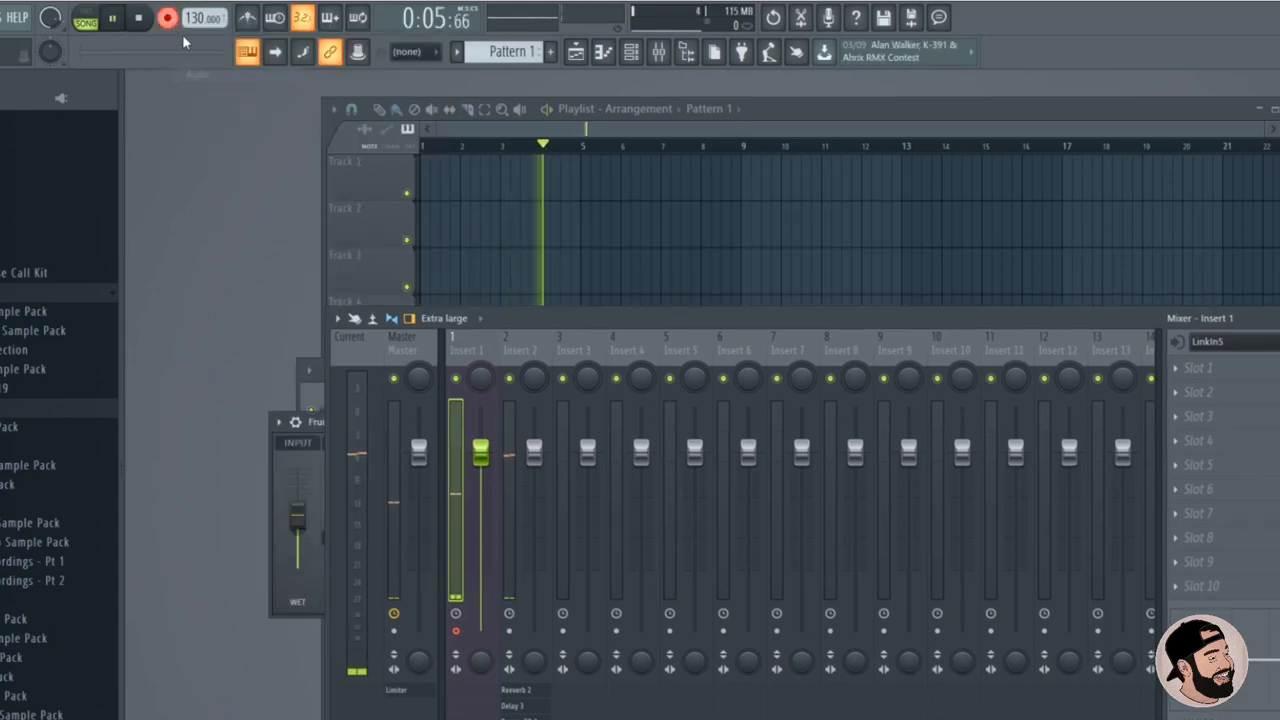
click(140, 18)
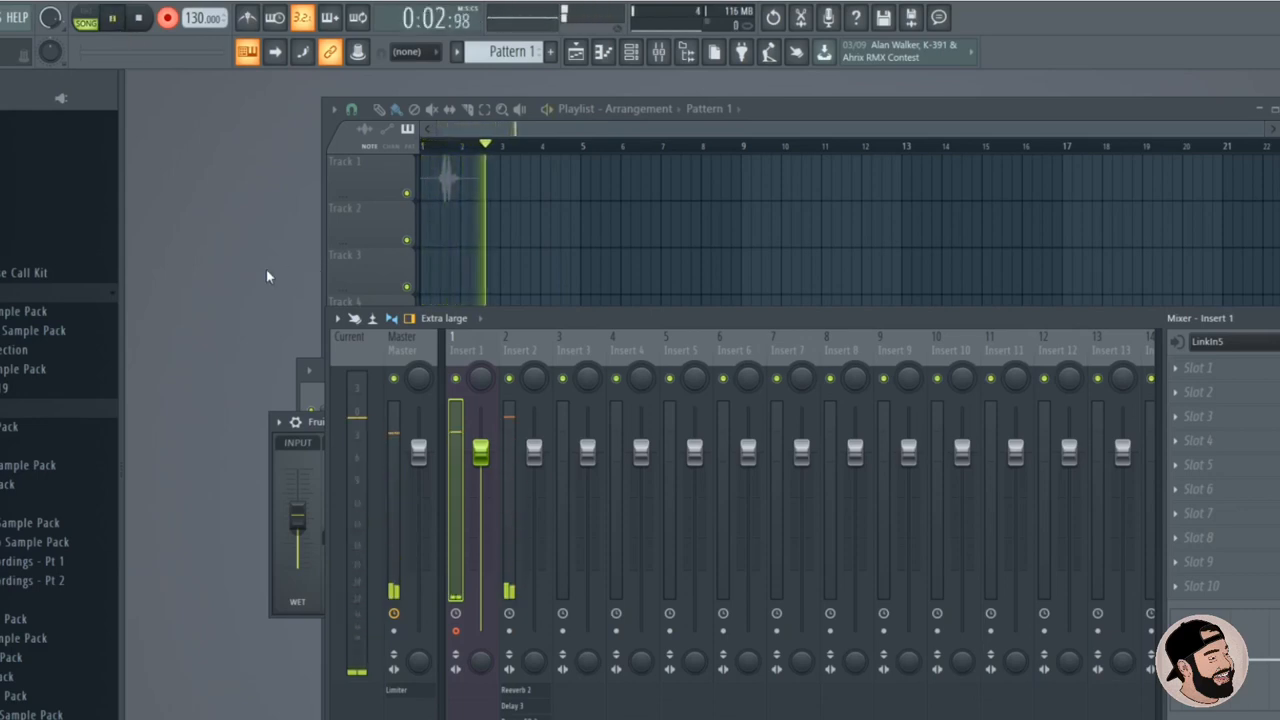
click(112, 18)
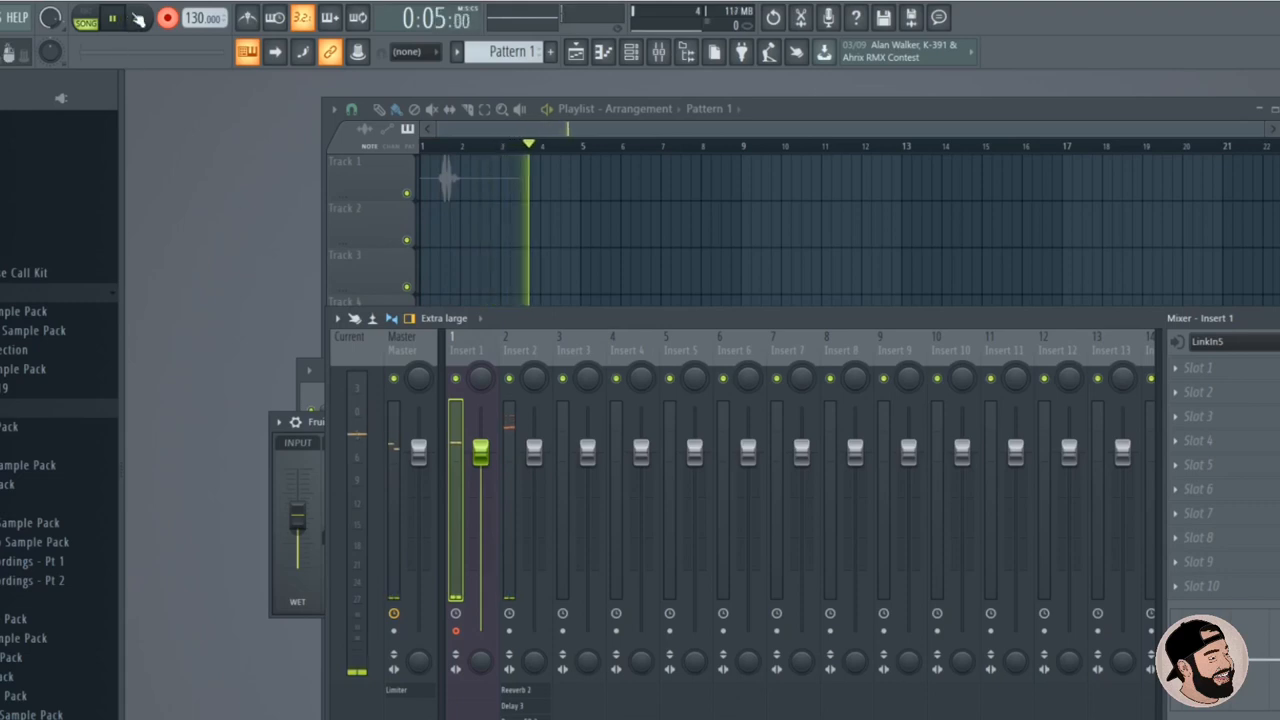
click(112, 16)
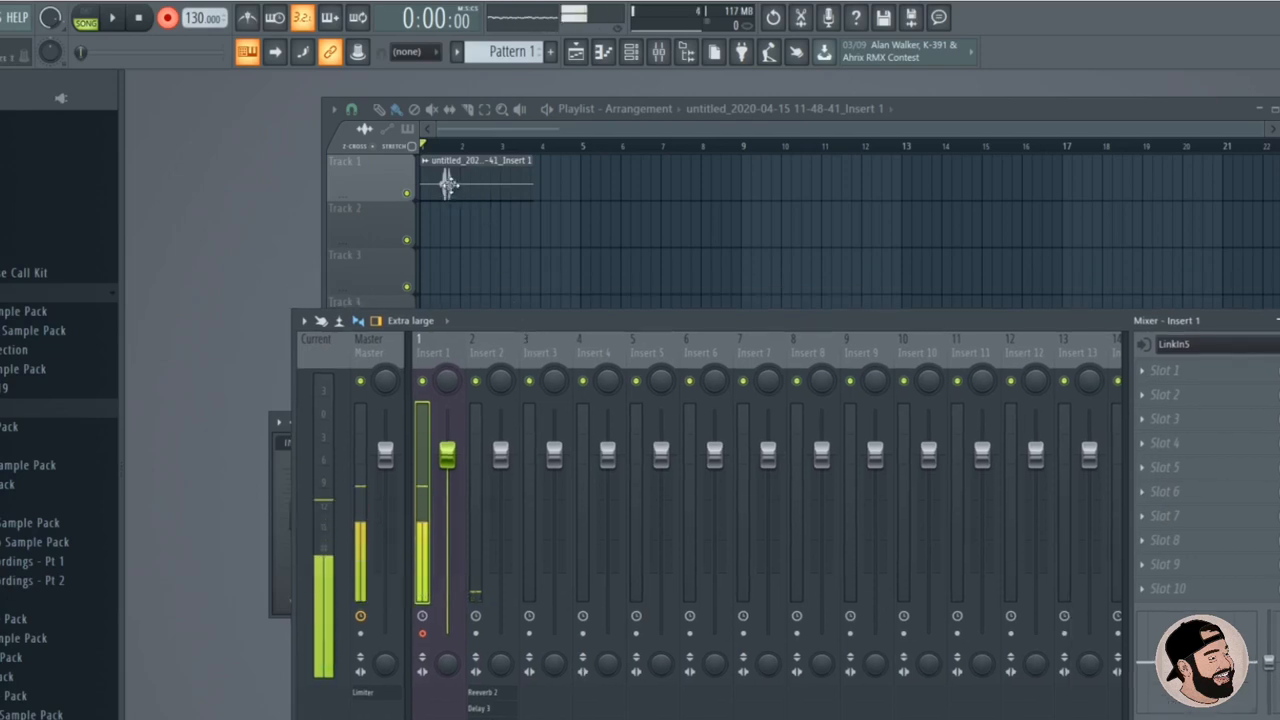
- Inspect the recorded clip's channel settings, then audition the take and stop playback
click(484, 350)
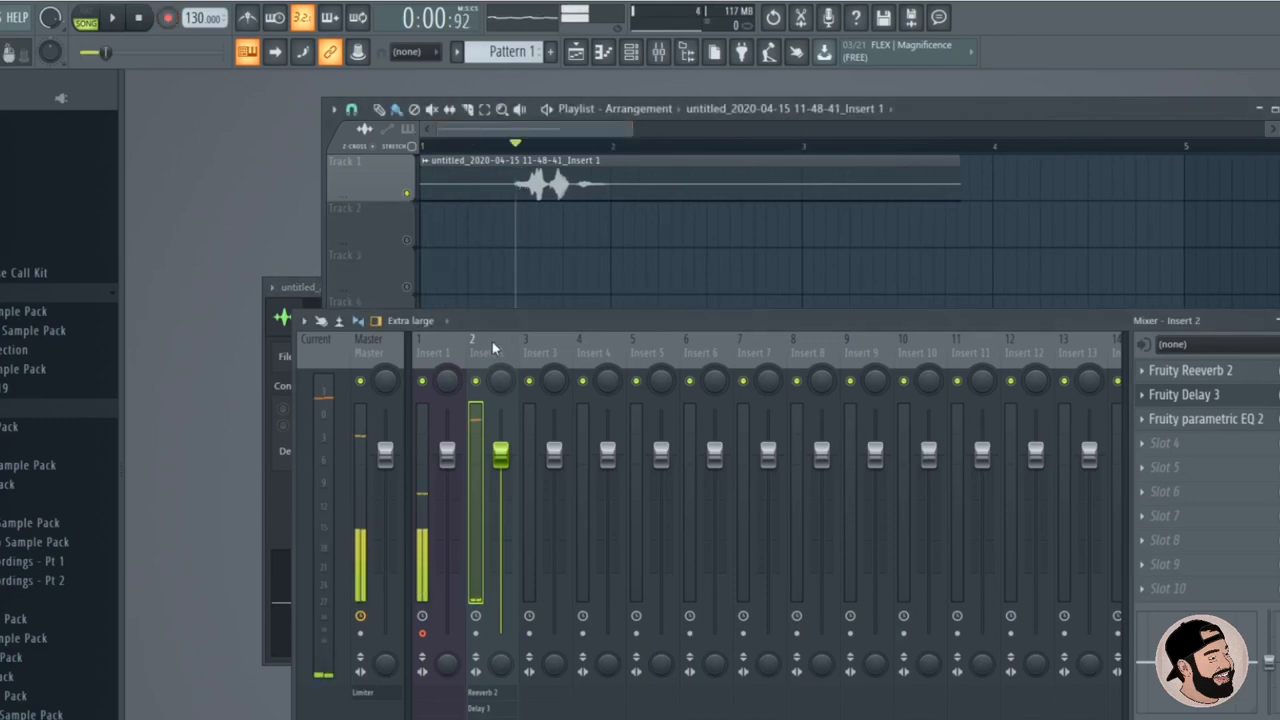
click(476, 352)
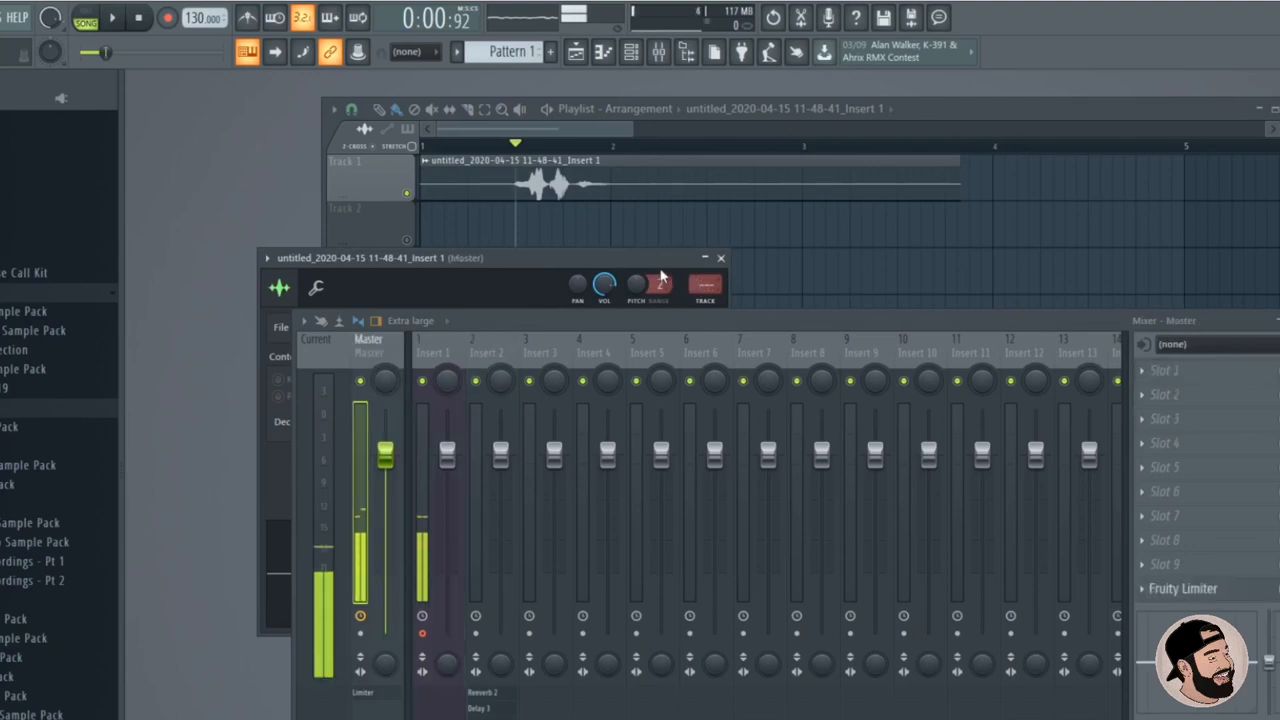
click(112, 18)
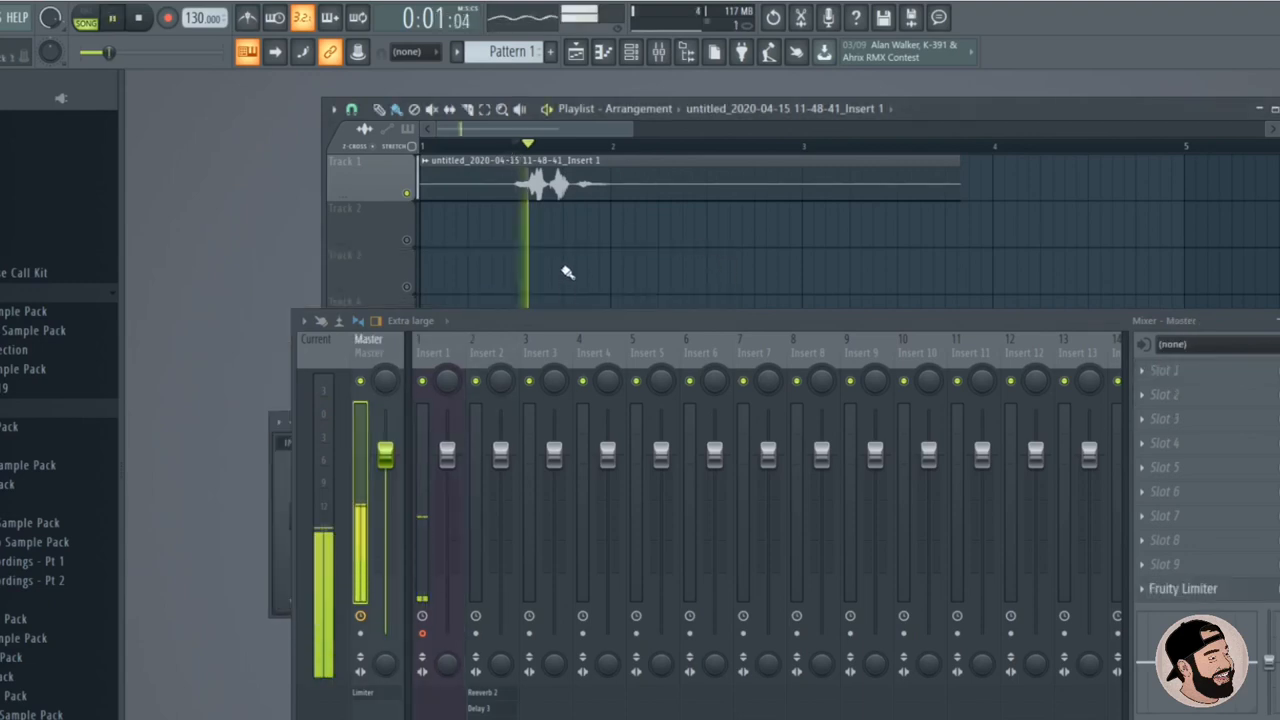
click(112, 18)
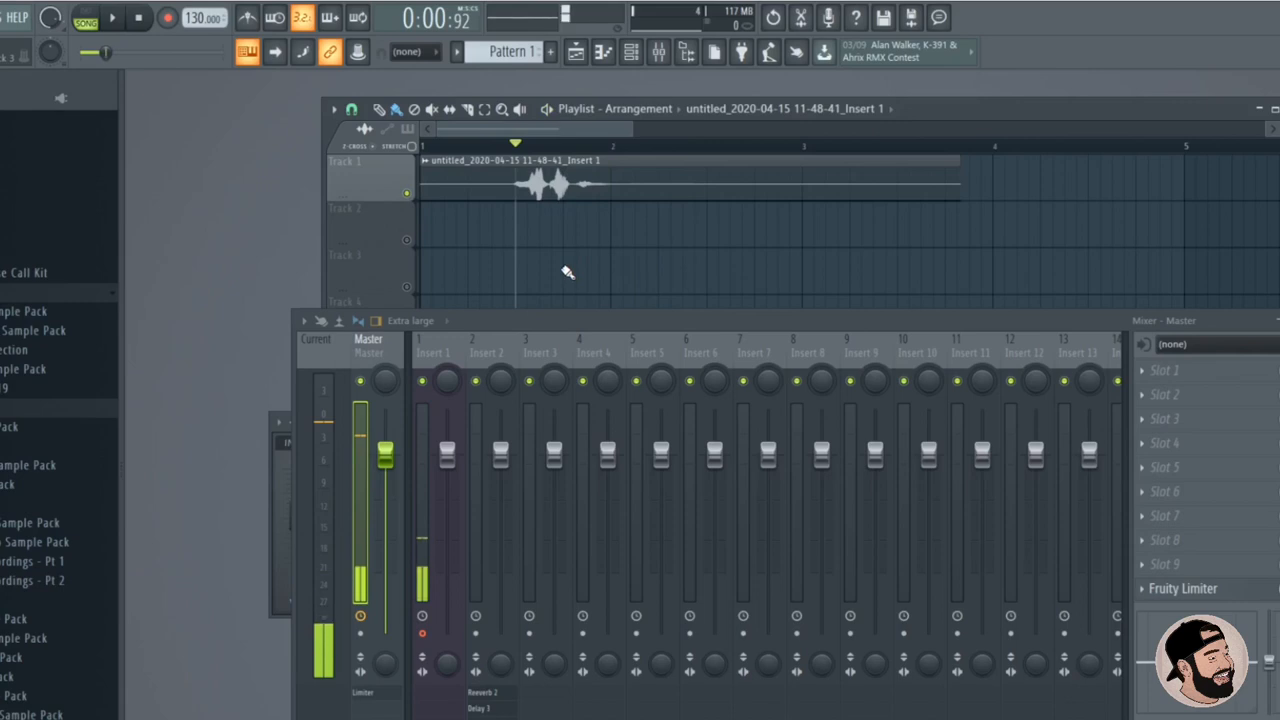